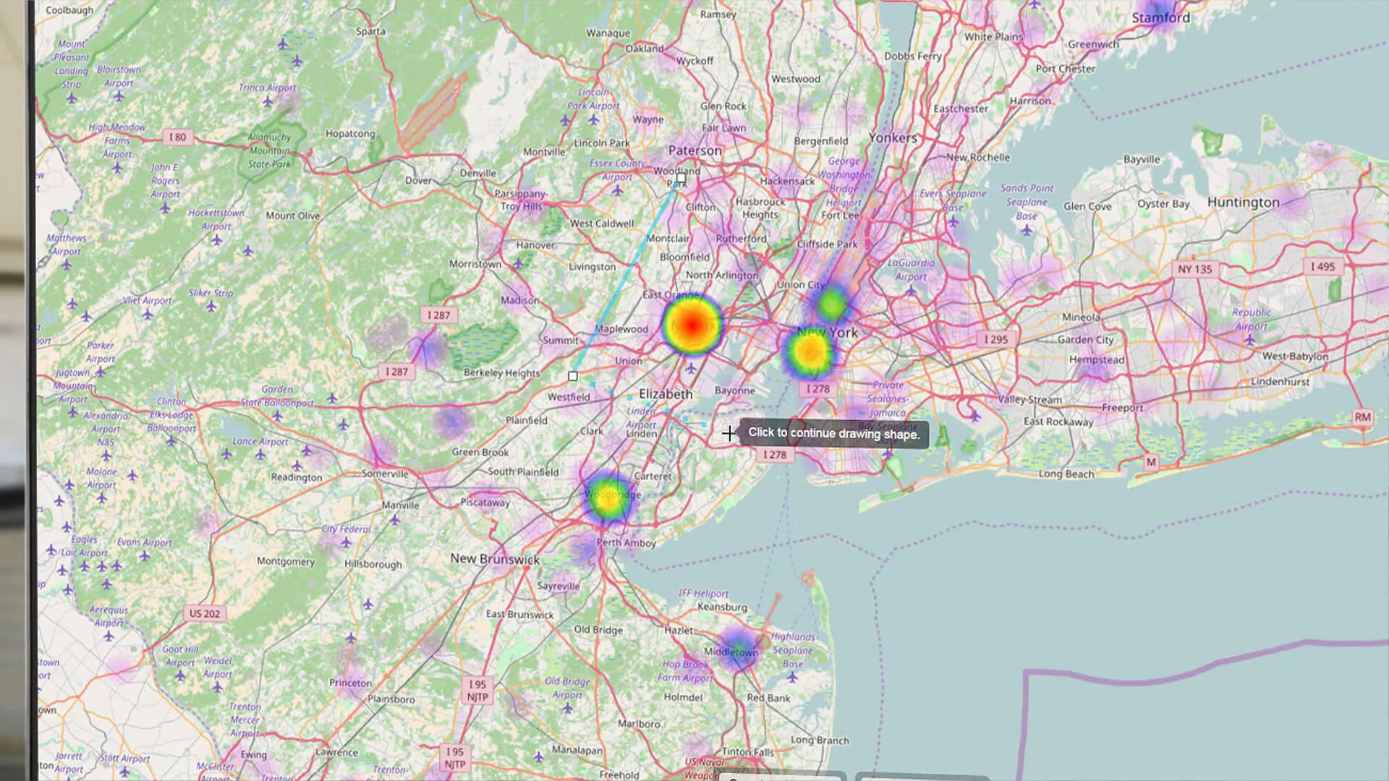
Add another point to the outline near Newark and Elizabeth on the heat map
{"action": "left_click", "coordinate": [837, 470]}
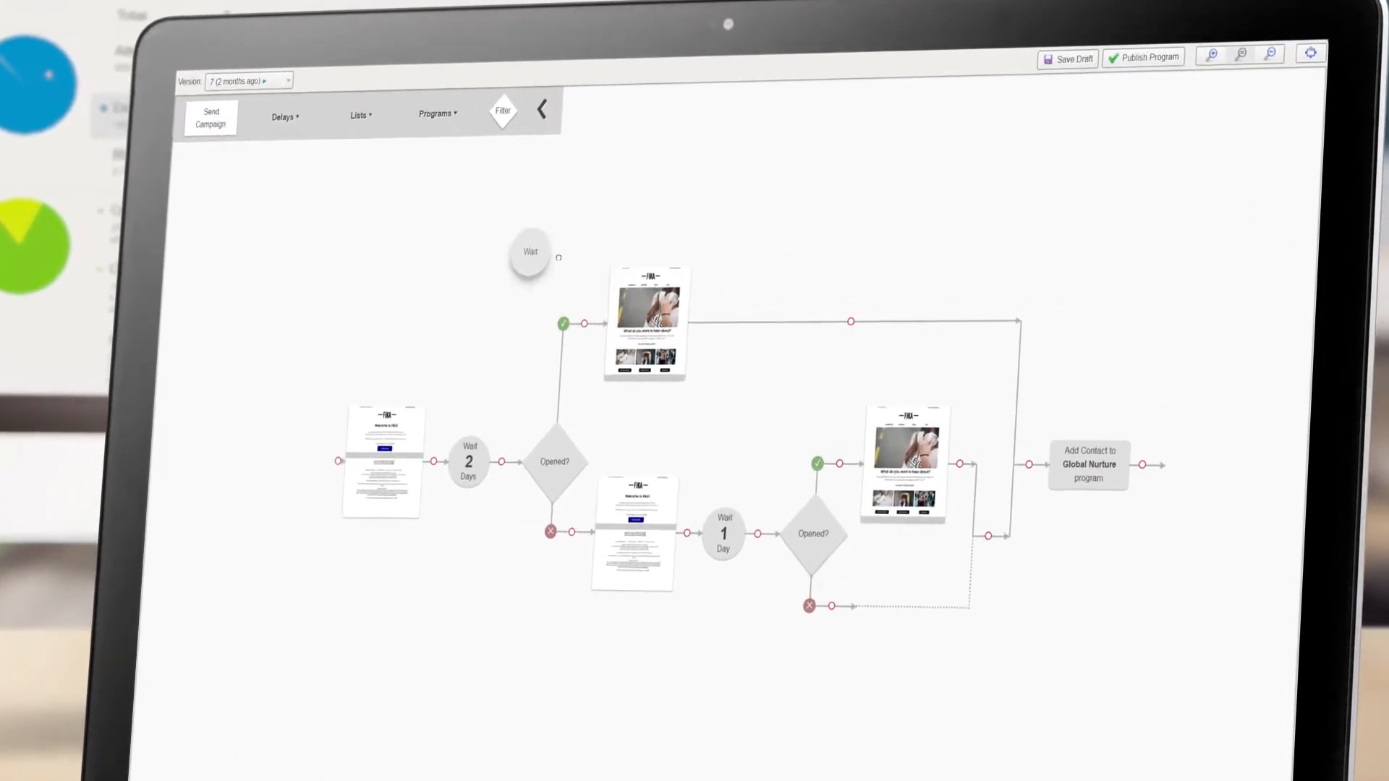
Place a Wait stage before Add Contact to Global Nurture and confirm a 4-day interval
{"action": "left_click", "coordinate": [528, 253]}
{"action": "type", "text": "4"}
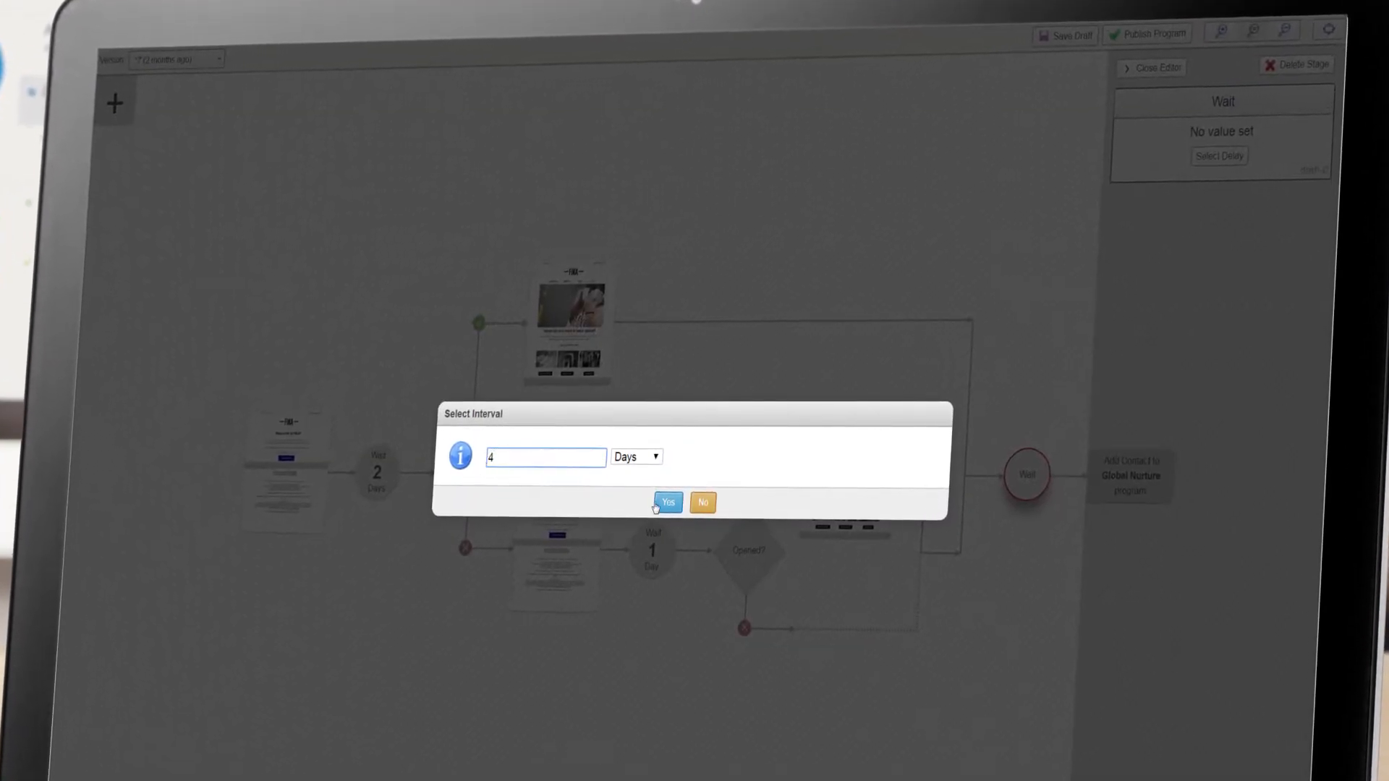
{"action": "left_click", "coordinate": [668, 502]}
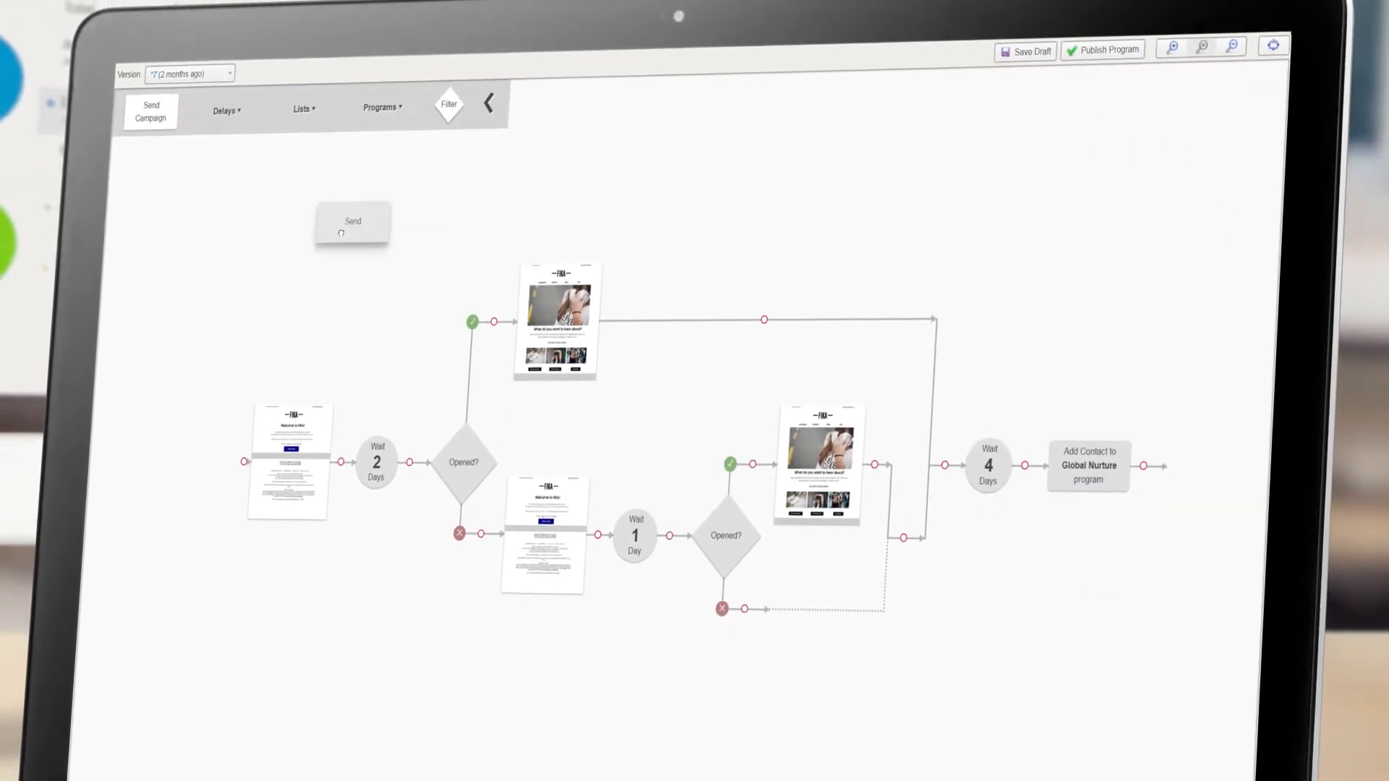
{"action": "left_click", "coordinate": [1011, 463]}
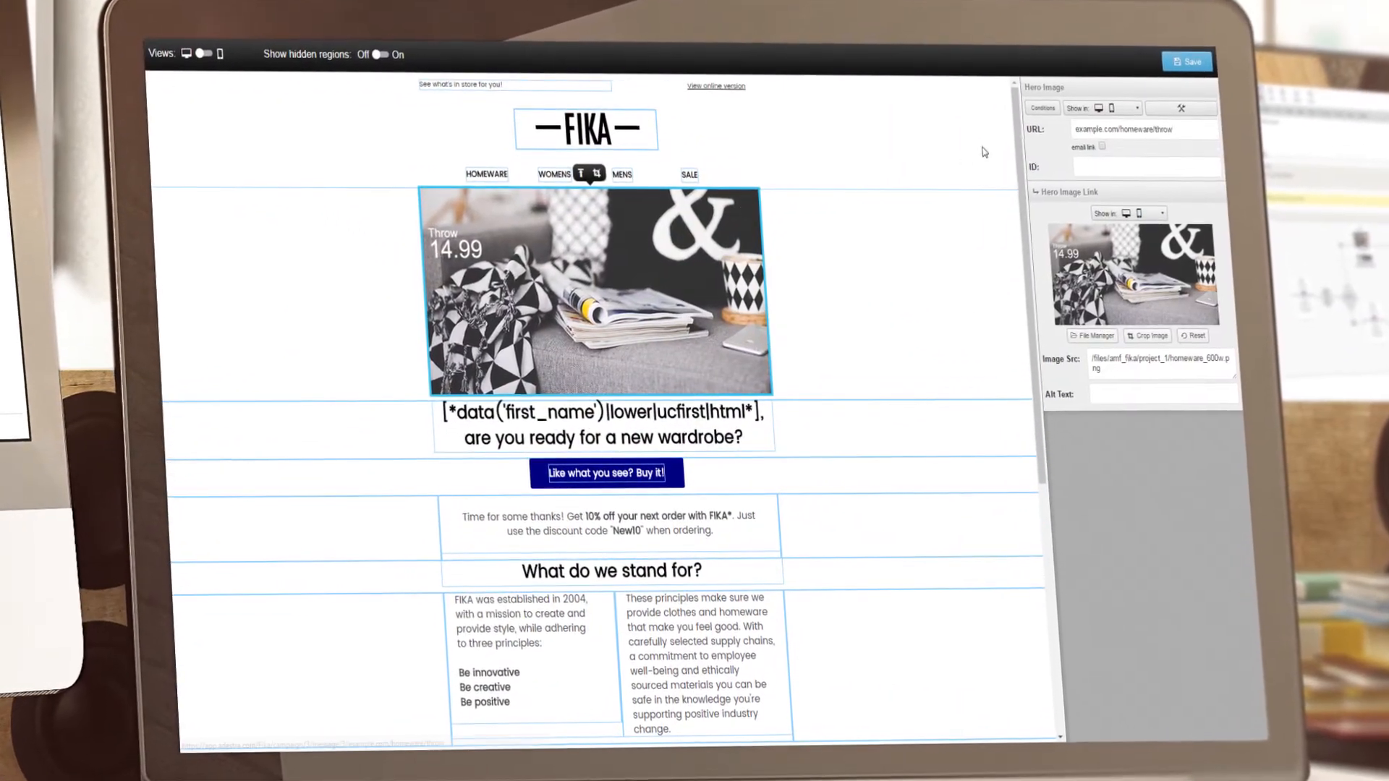
Assign the black-and-white photo of the man in a cap as the Global Subscribers hero image
{"action": "left_click", "coordinate": [1042, 107]}
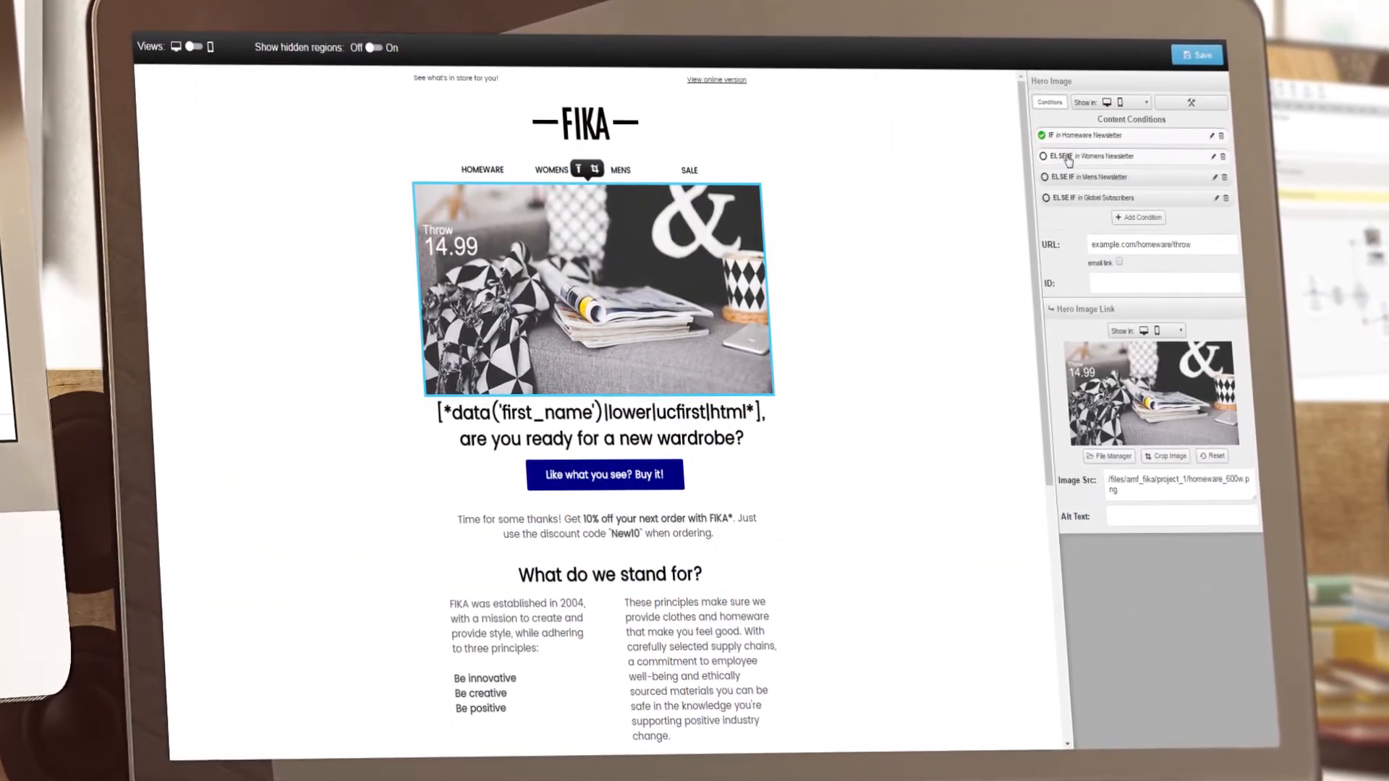
{"action": "left_click", "coordinate": [1050, 173]}
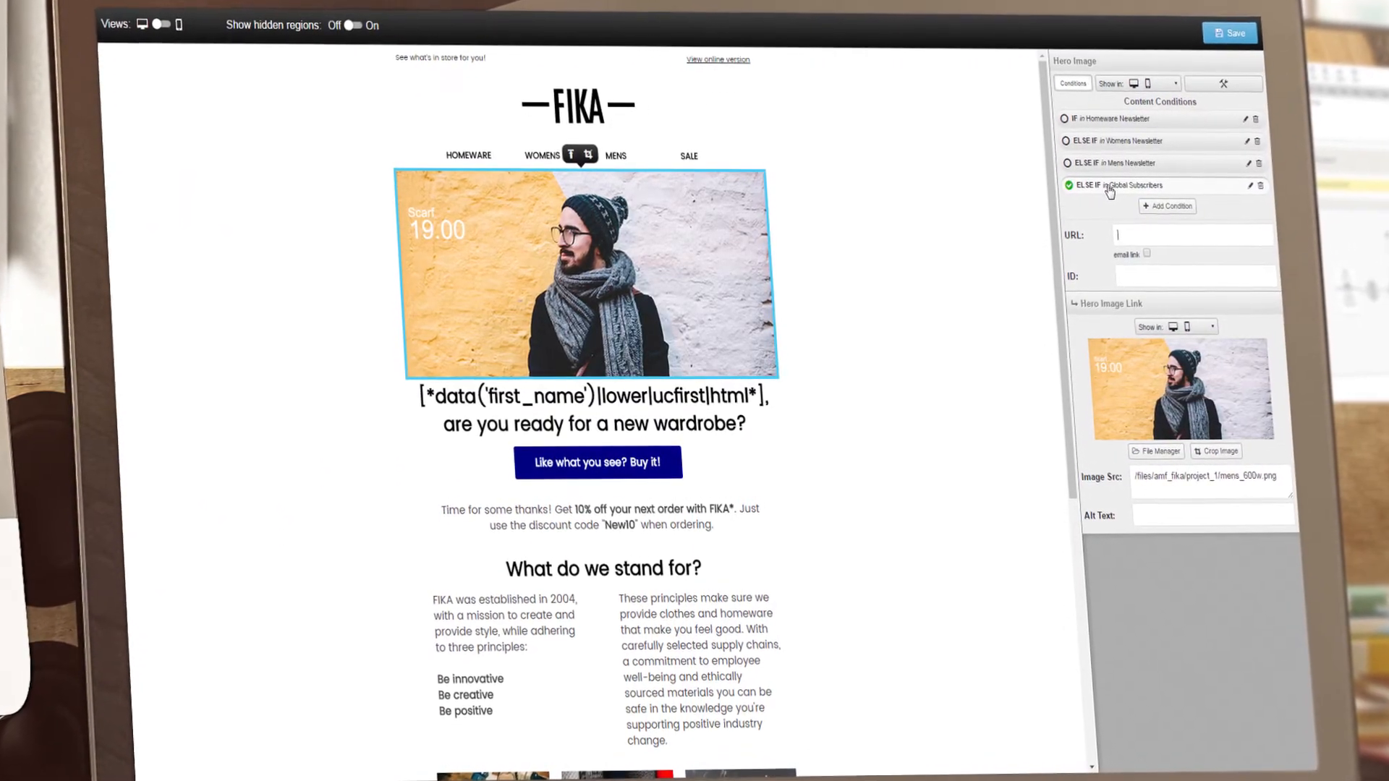
{"action": "left_click", "coordinate": [1156, 450]}
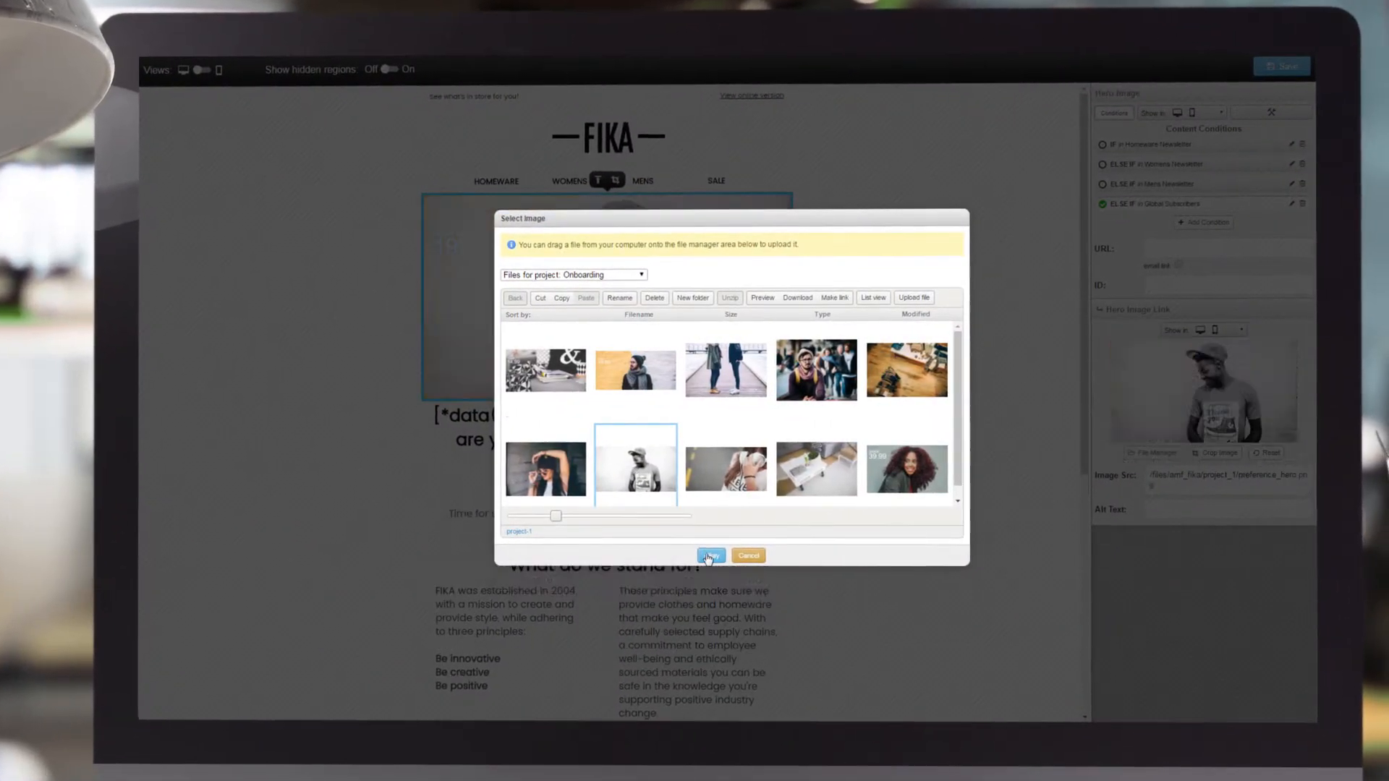
{"action": "left_click", "coordinate": [710, 556]}
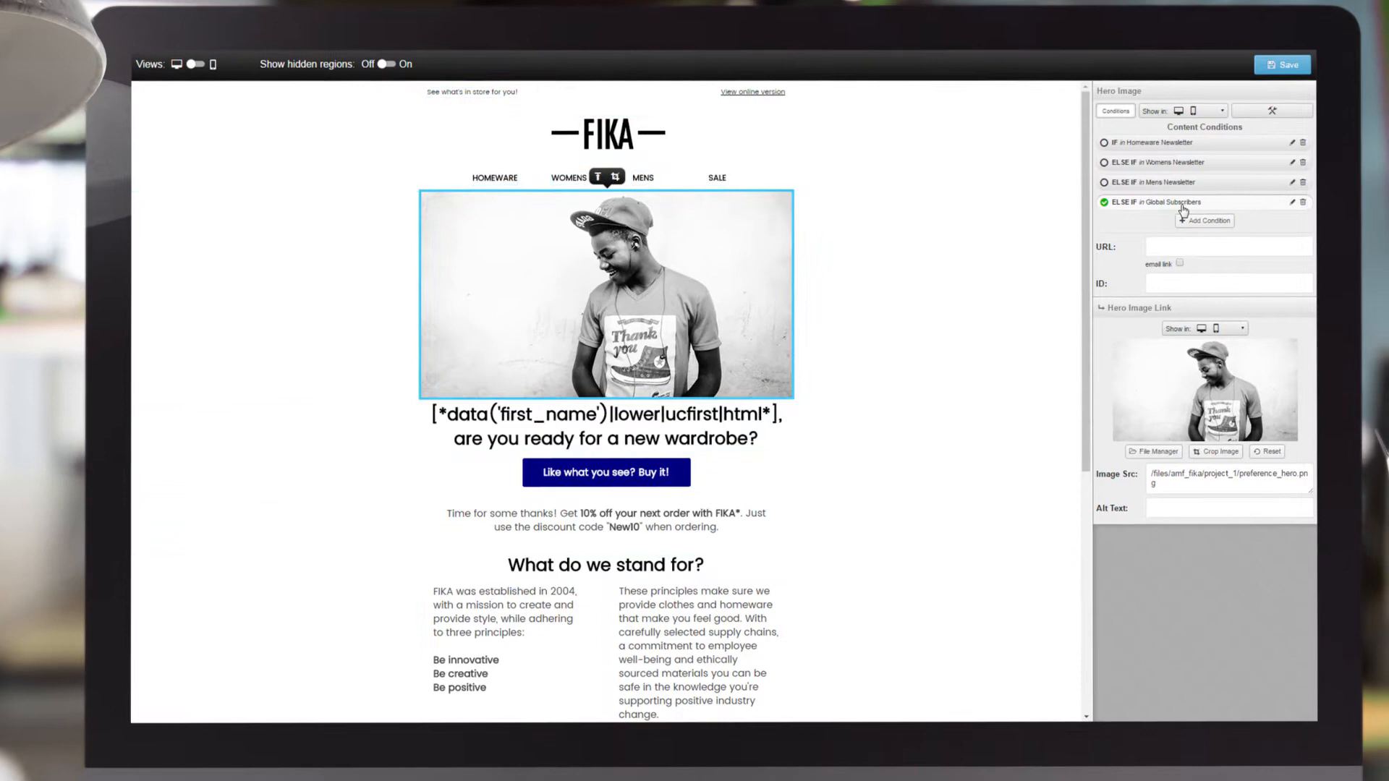